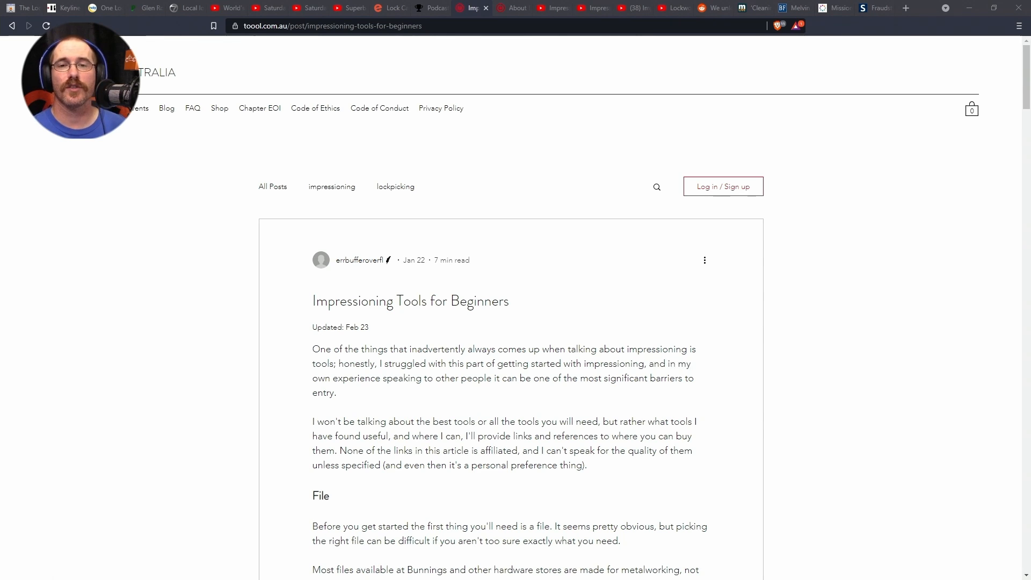
Step: View the blackbag.toool.nl DIY handles post, then the YouTube 'Impressioning a Ford Ignition Lock' video
{"action": "left_click", "coordinate": [513, 8]}
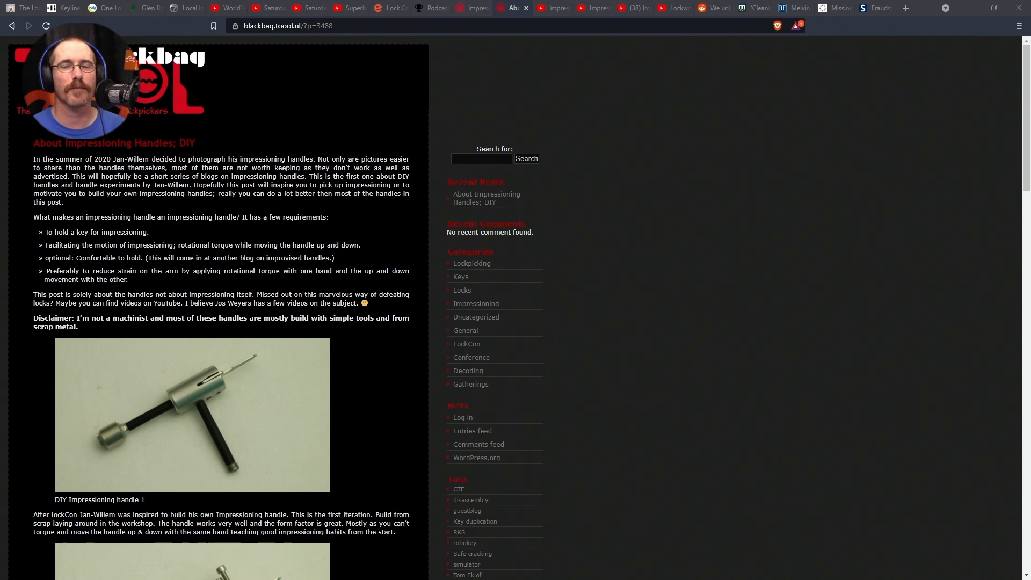
{"action": "left_click", "coordinate": [554, 8]}
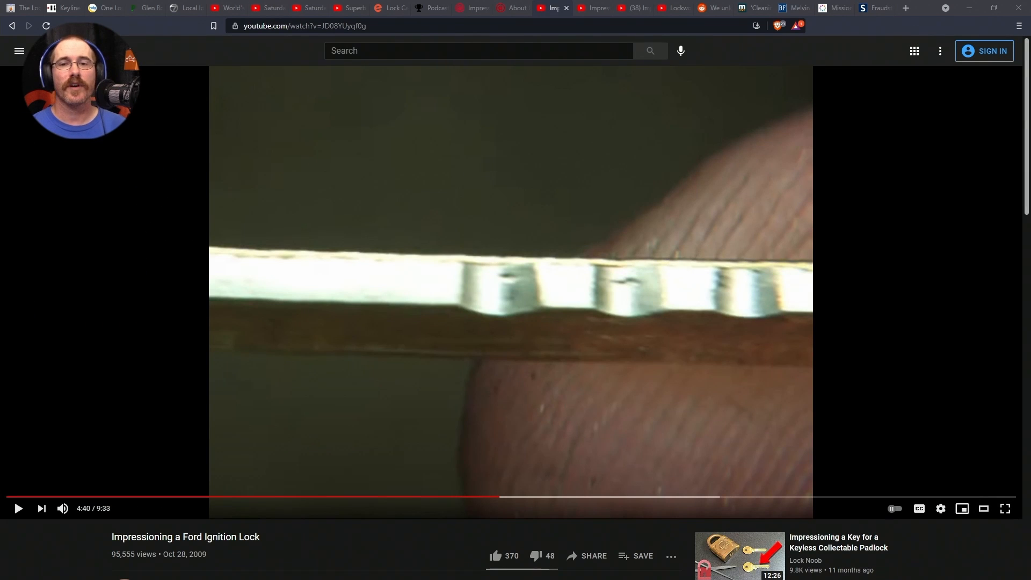